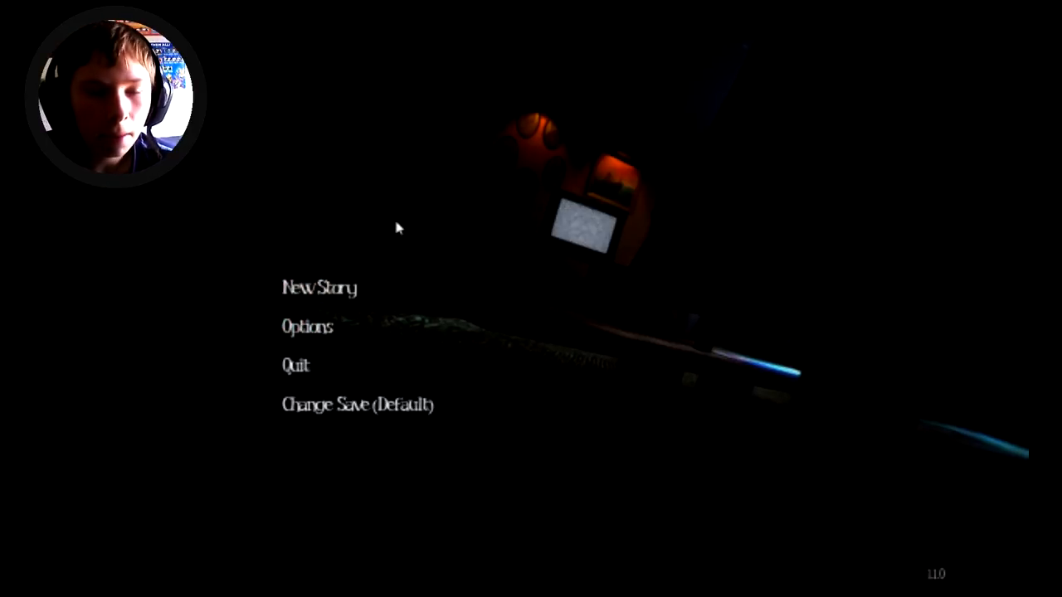
mouse_move(611, 202)
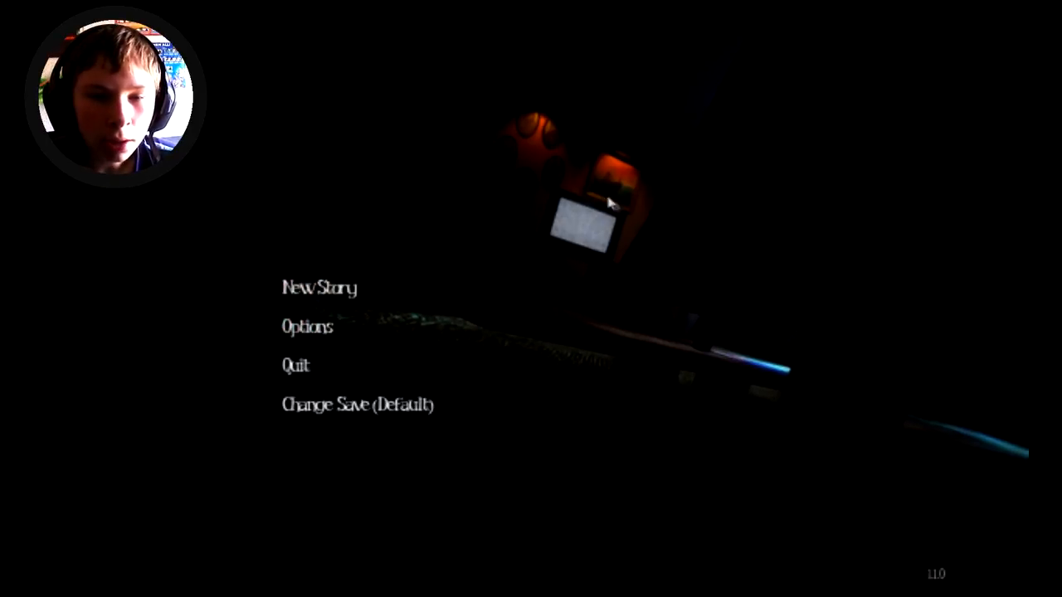
mouse_move(531, 302)
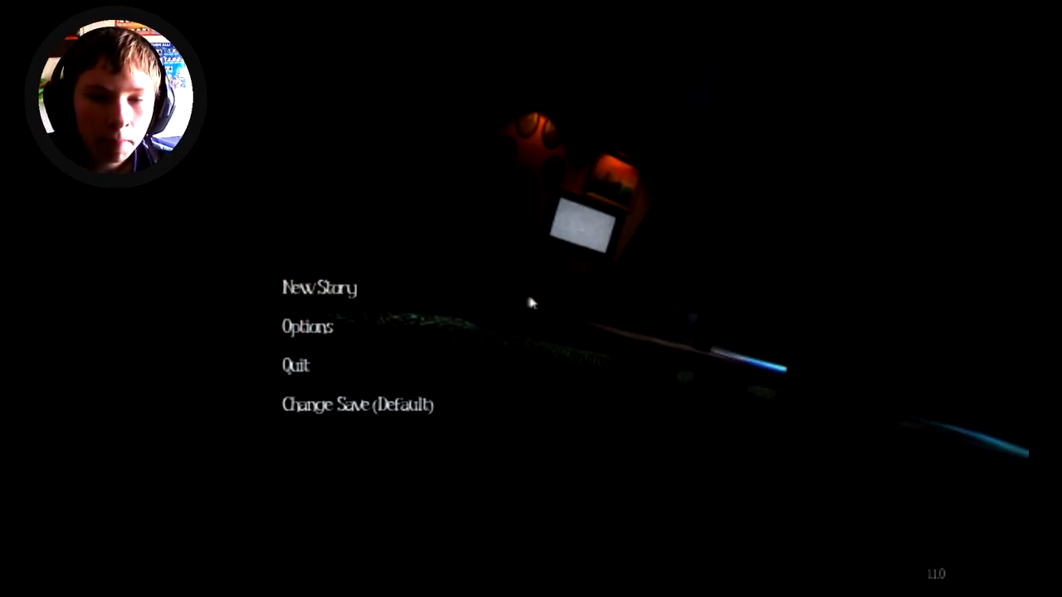
mouse_move(391, 278)
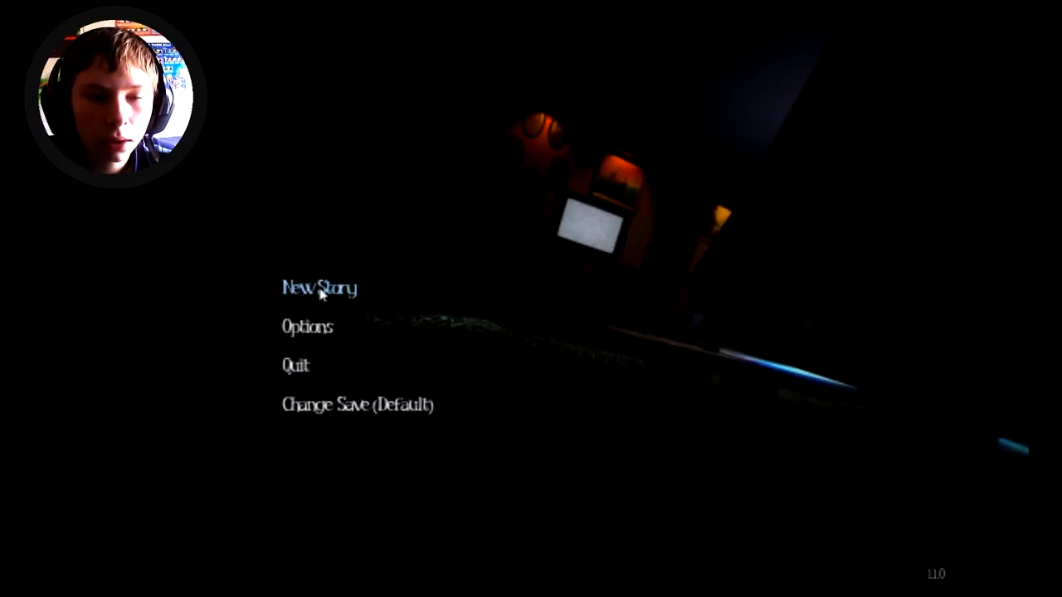
Start a new story from the beginning at the main menu
left_click(318, 289)
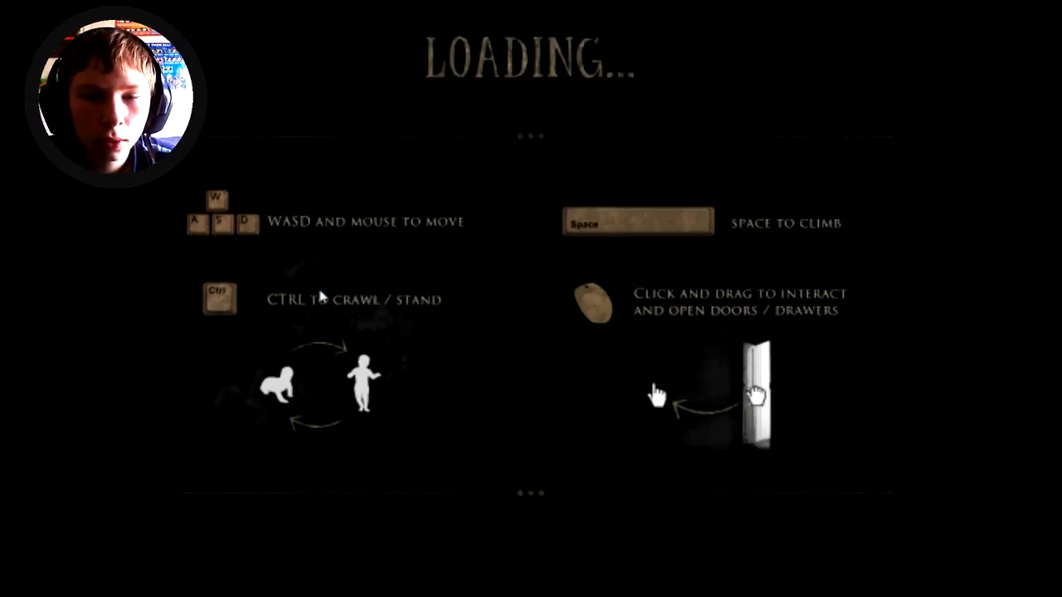
mouse_move(368, 241)
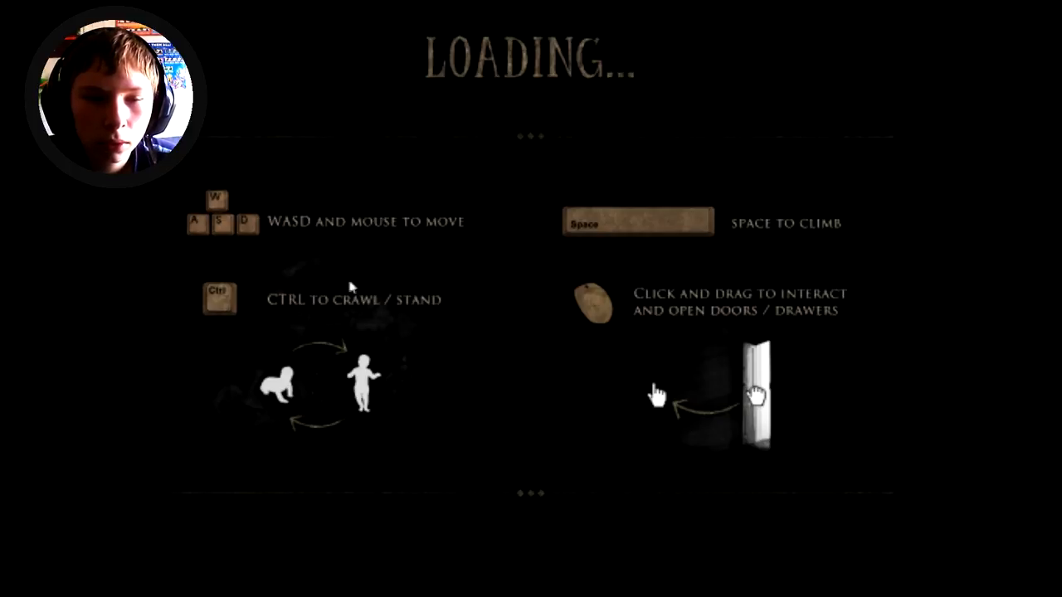
mouse_move(355, 322)
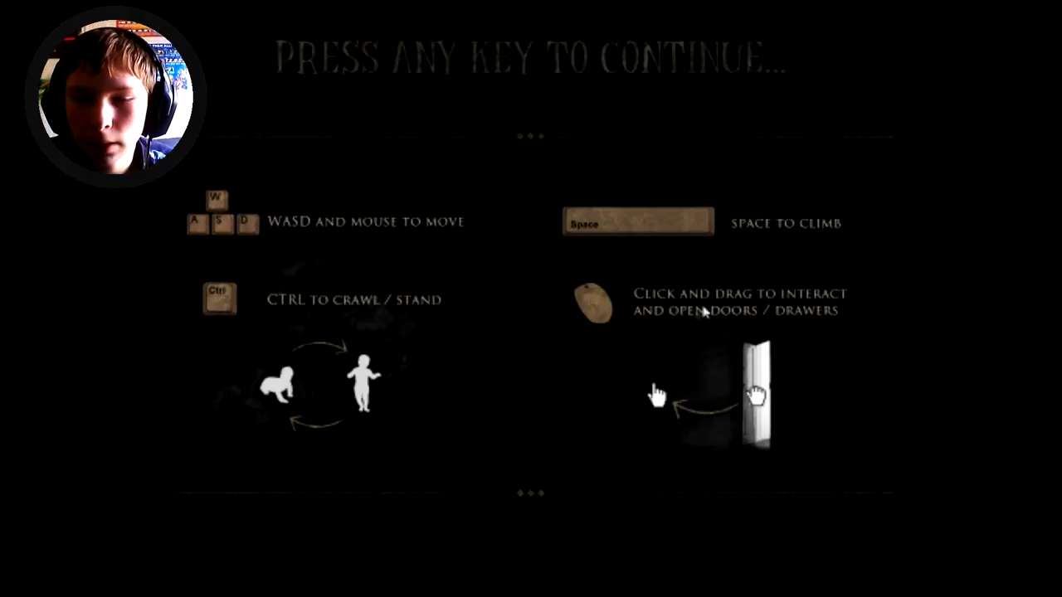
mouse_move(746, 332)
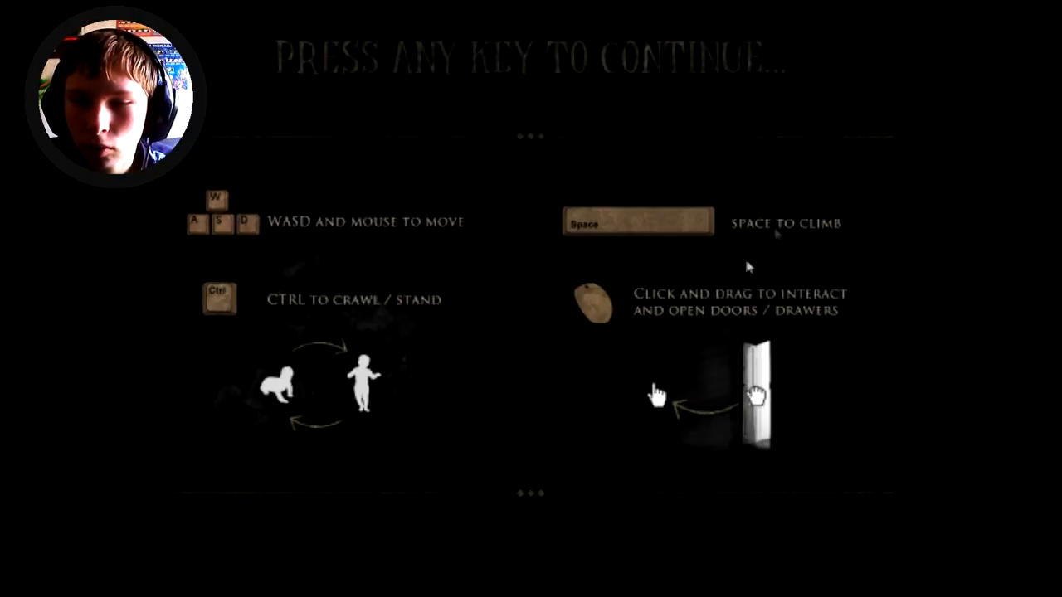
mouse_move(772, 207)
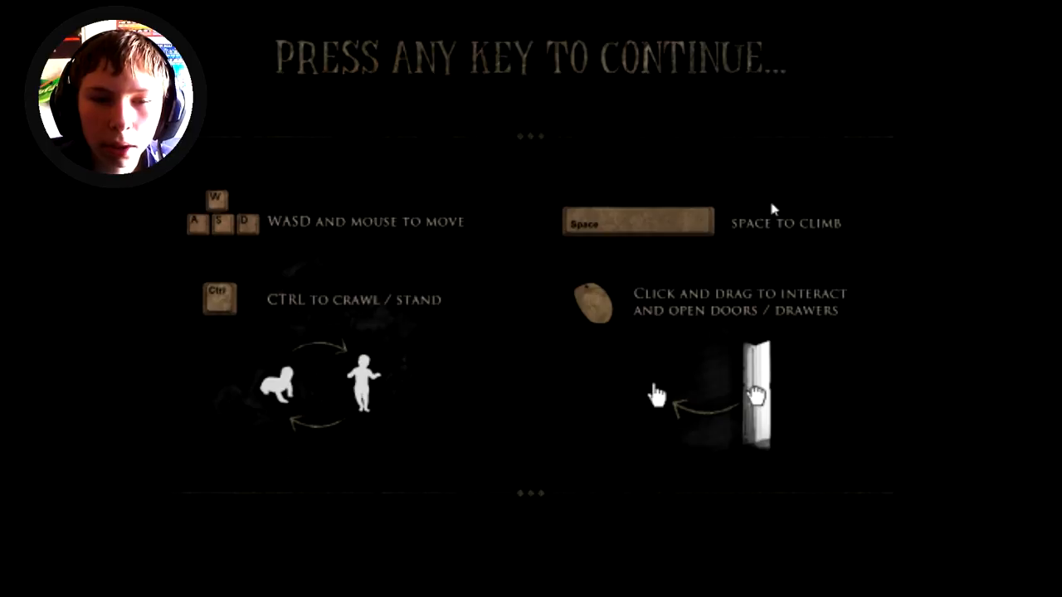
Dismiss the controls overview with Space so the birthday cutscene begins
key("space")
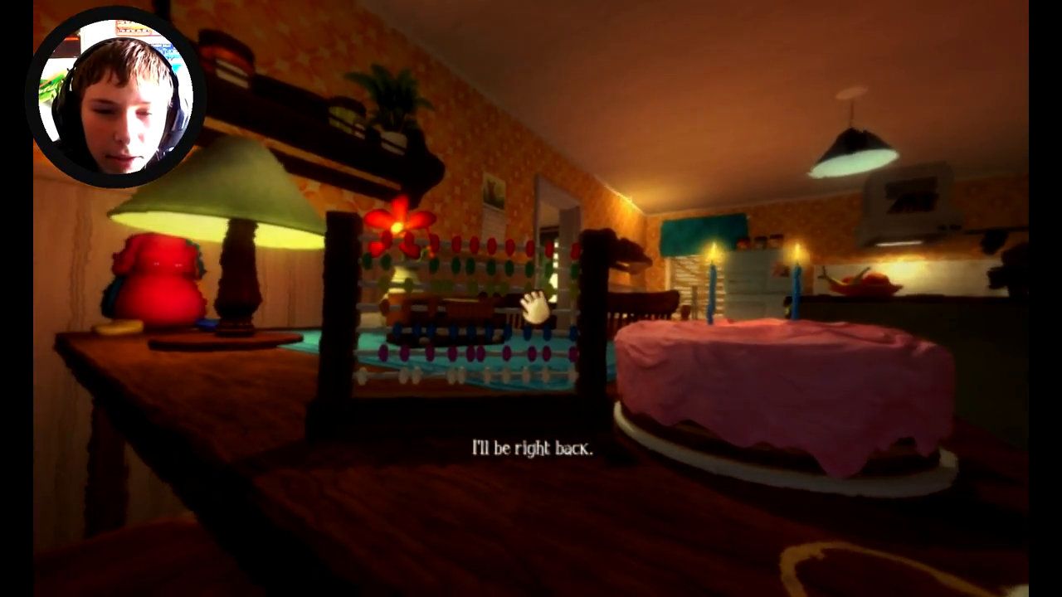
mouse_move(530, 299)
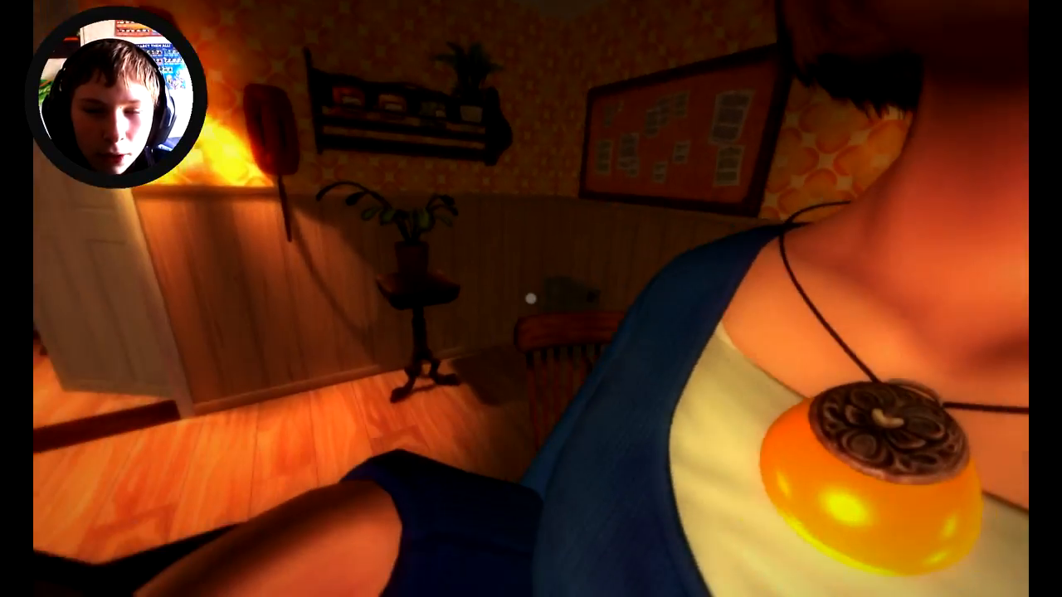
mouse_move(530, 299)
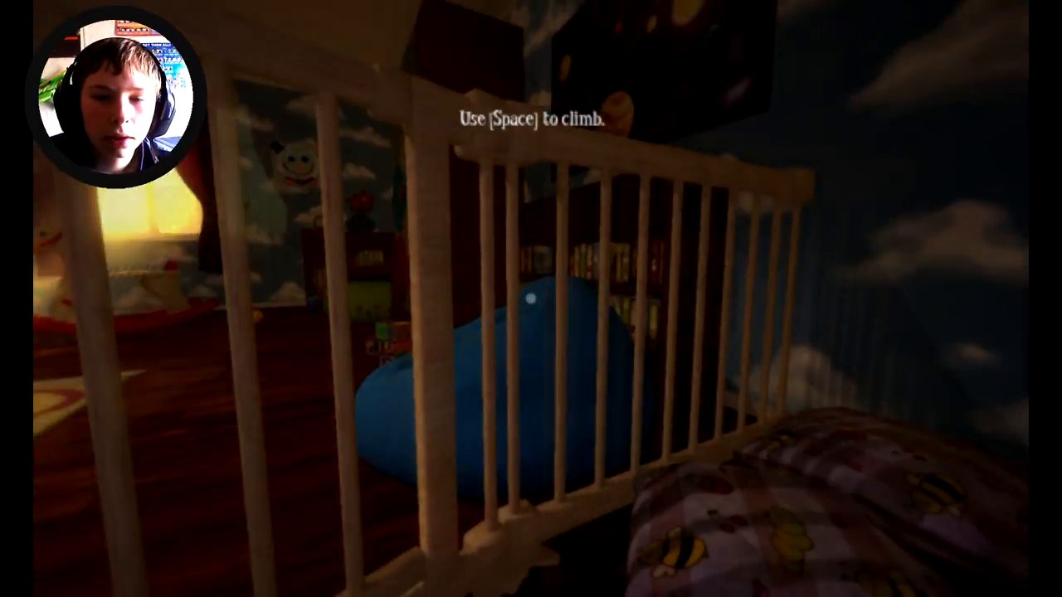
Climb over the crib rail with Space to get onto the nursery floor
key("space")
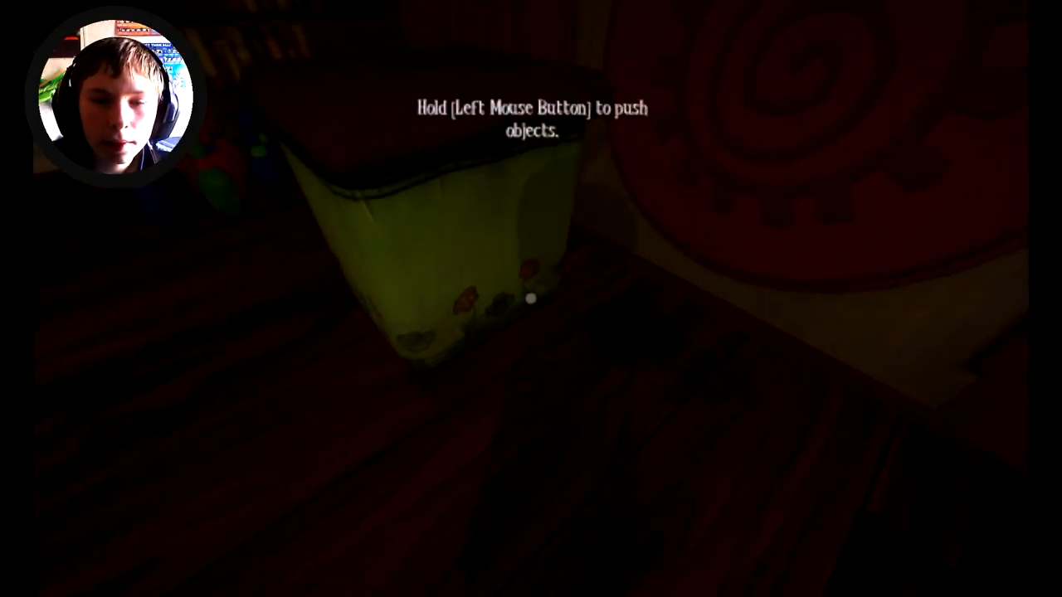
mouse_move(531, 298)
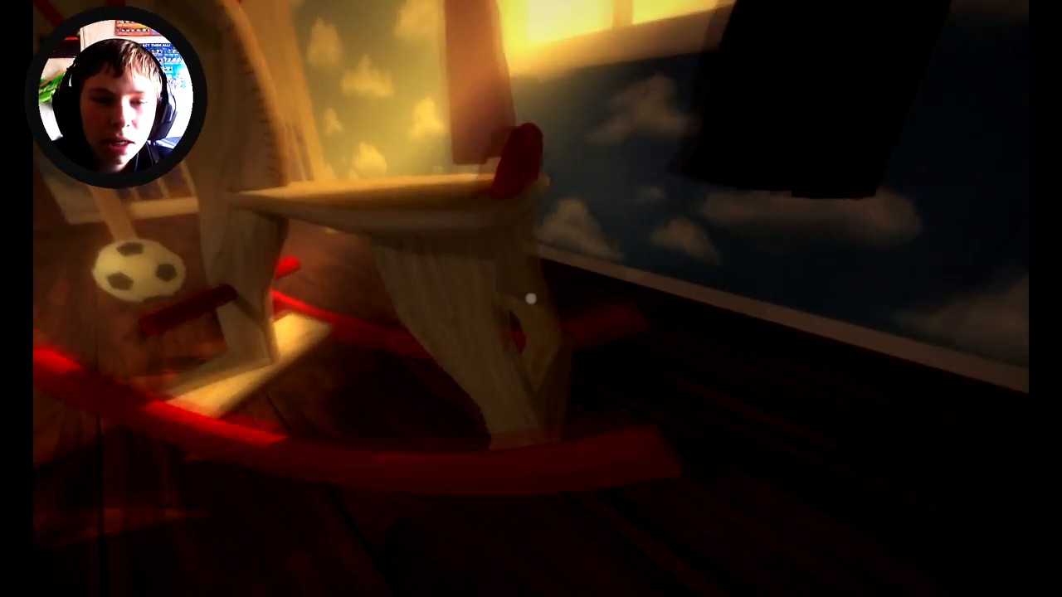
mouse_move(531, 299)
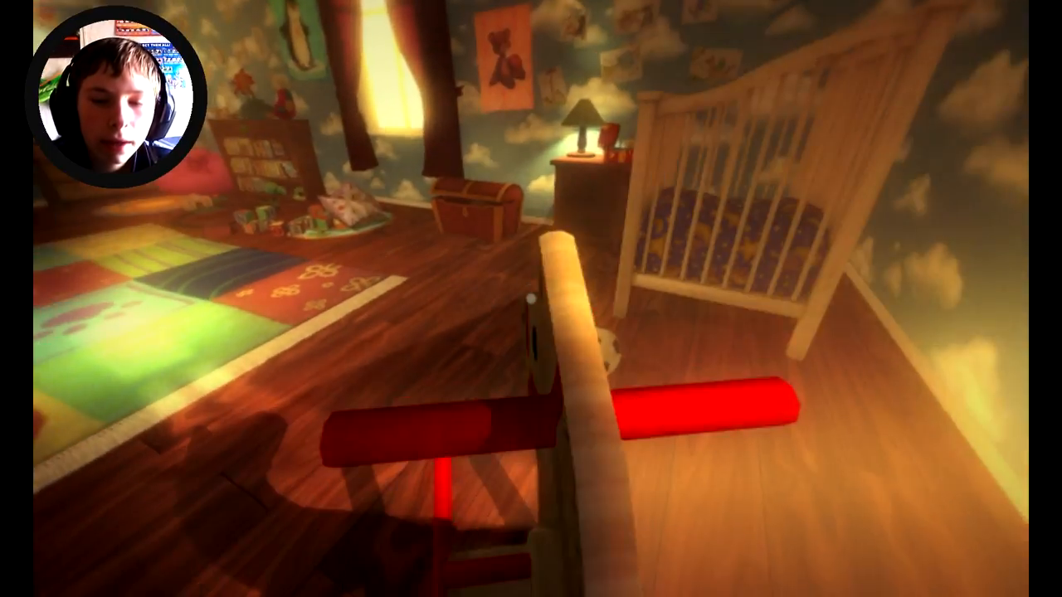
mouse_move(531, 299)
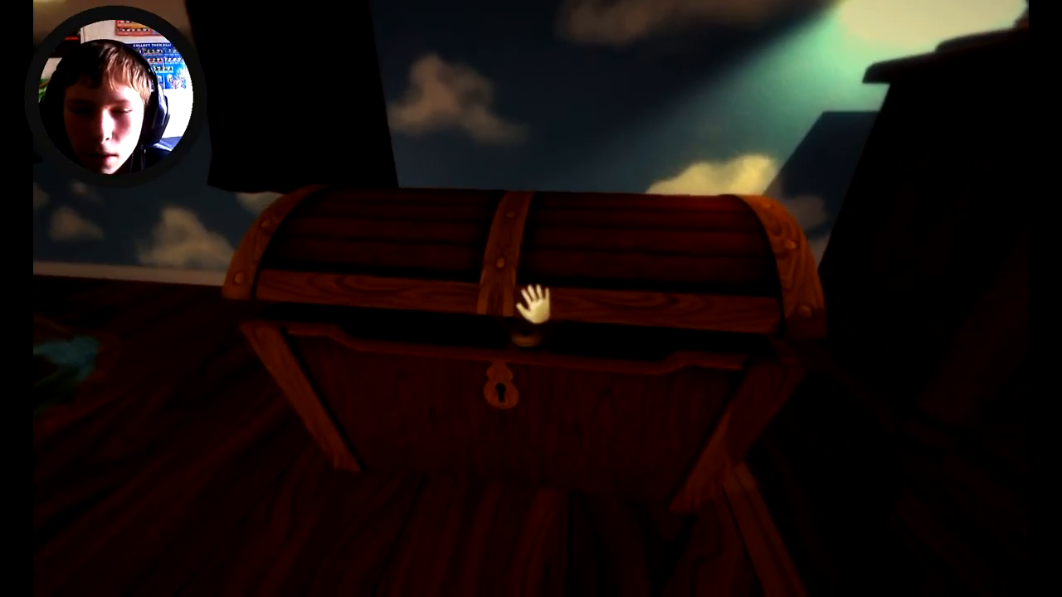
Interact with the wooden toy chest while the hand icon shows
left_click(527, 307)
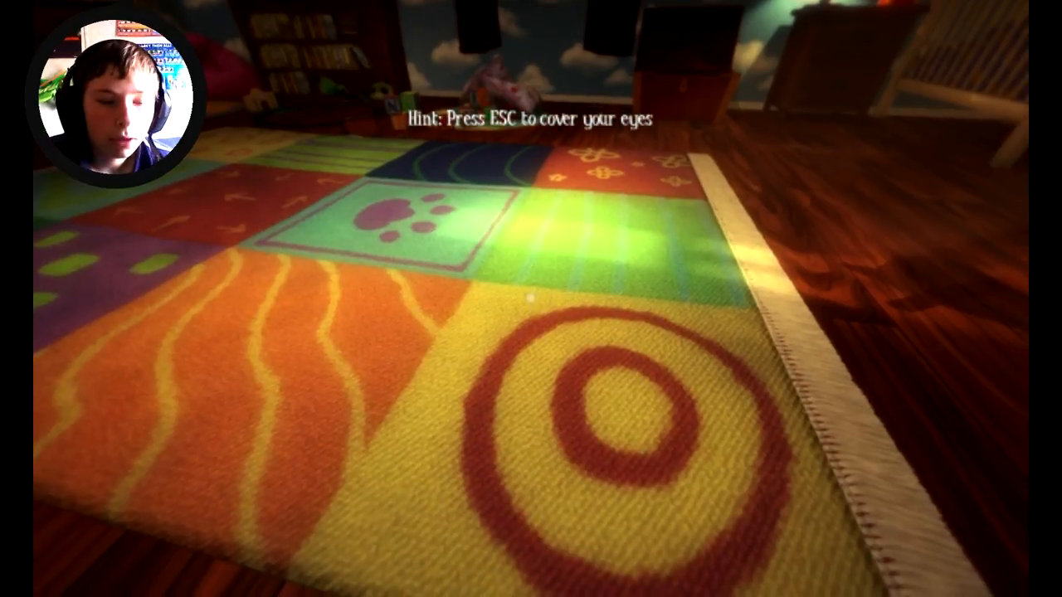
Cover the child's eyes with Esc as the rug hint suggests
key("Escape")
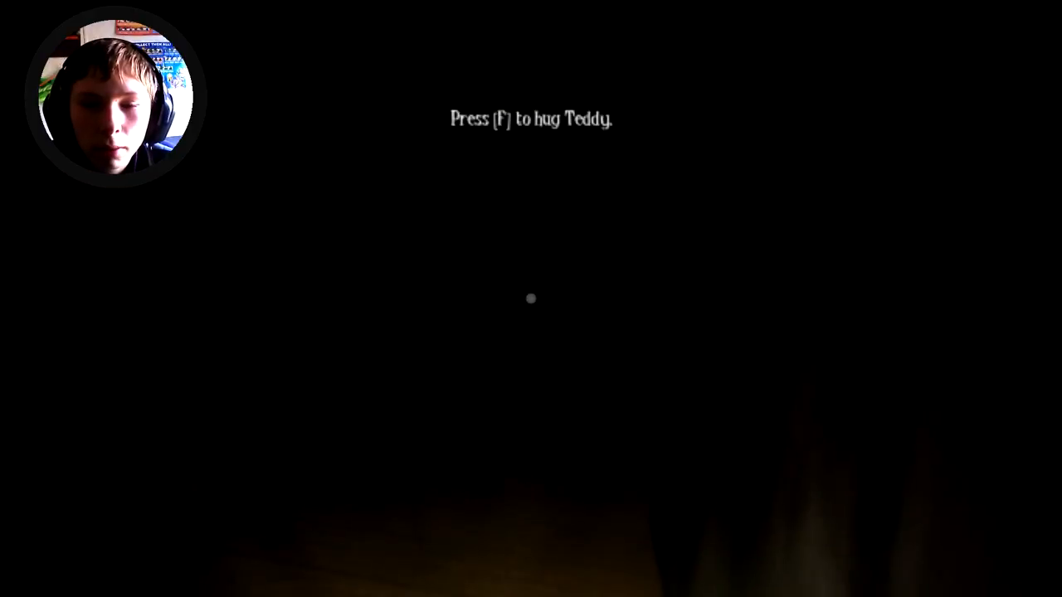
key("f")
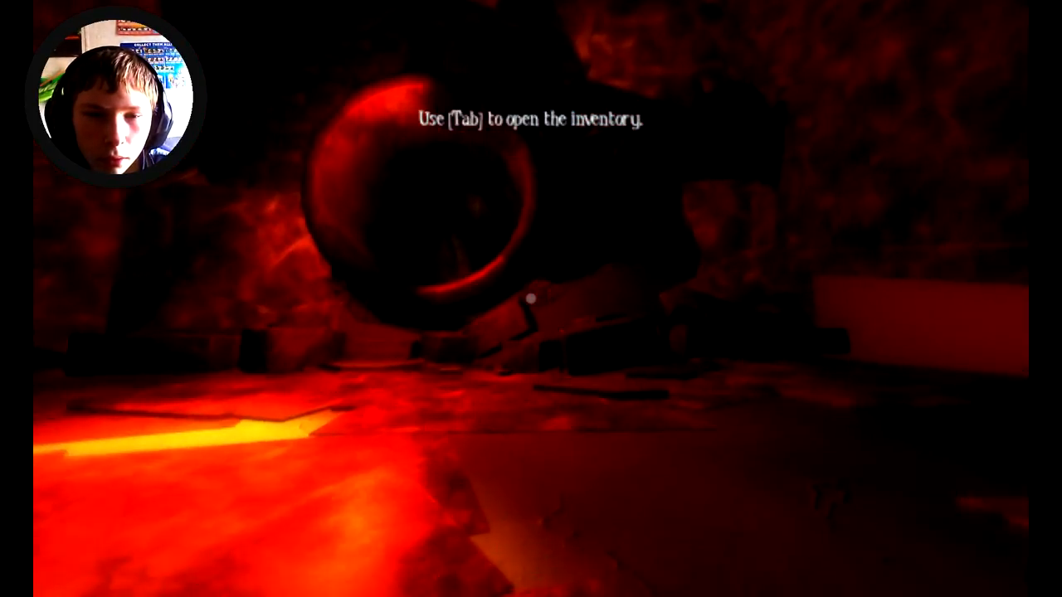
mouse_move(531, 298)
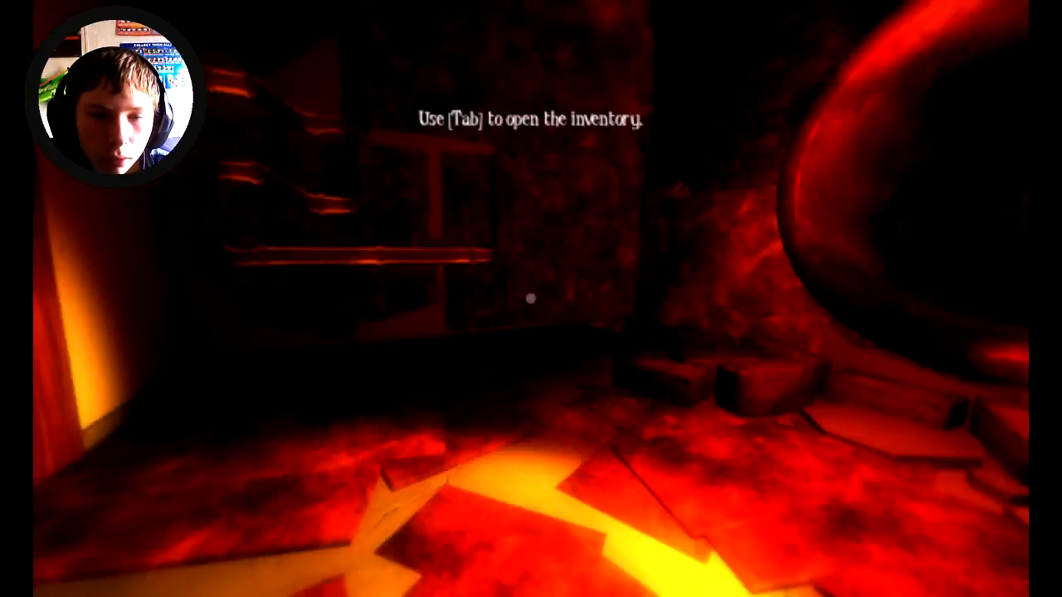